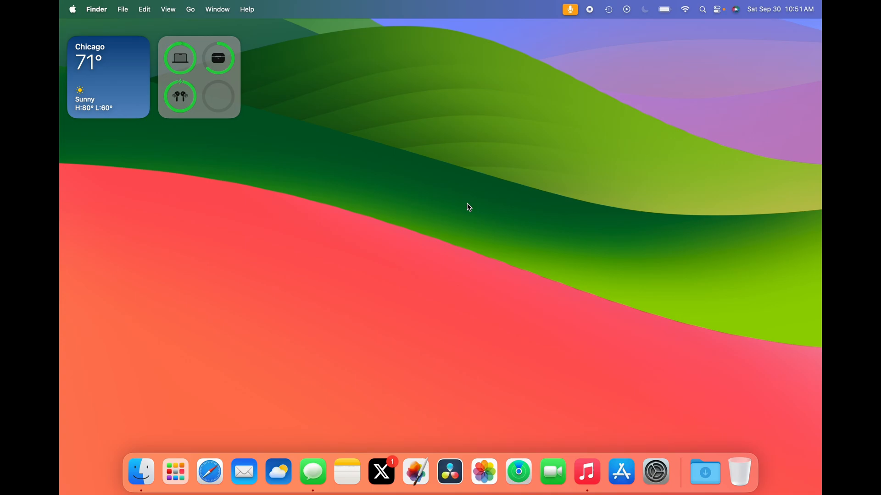
{"action": "mouse_move", "coordinate": [165, 97]}
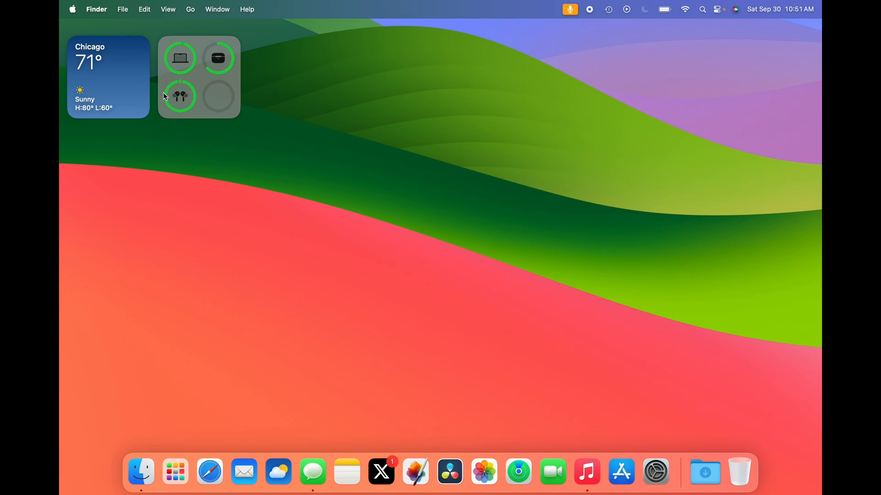
- Check About This Mac, then open Notification Center's widget editing gallery
{"action": "left_click", "coordinate": [72, 9]}
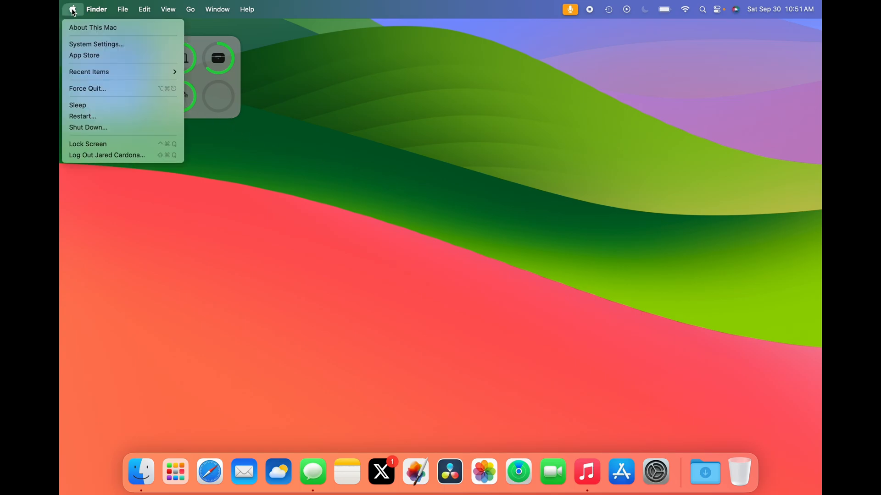
{"action": "left_click", "coordinate": [93, 27]}
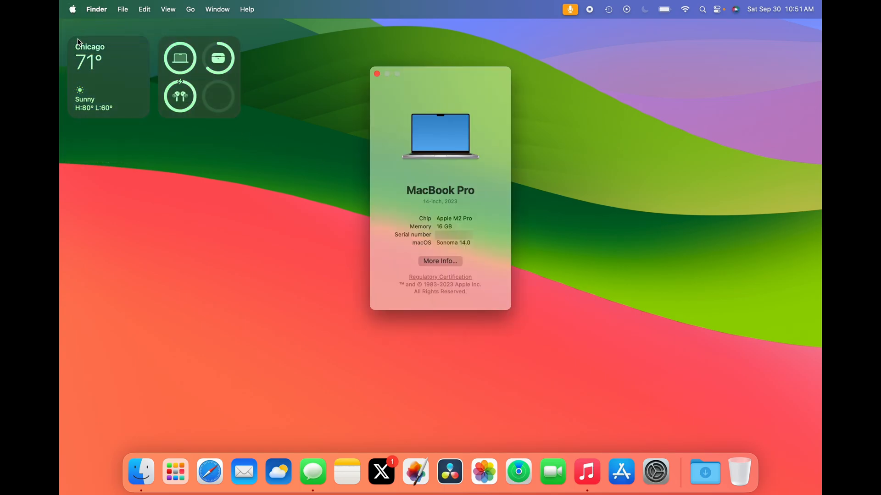
{"action": "mouse_move", "coordinate": [469, 252]}
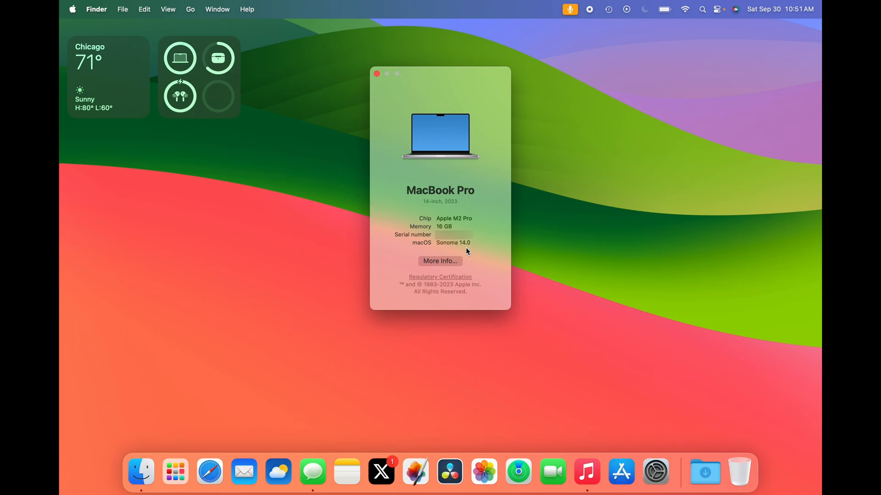
{"action": "left_click", "coordinate": [377, 73]}
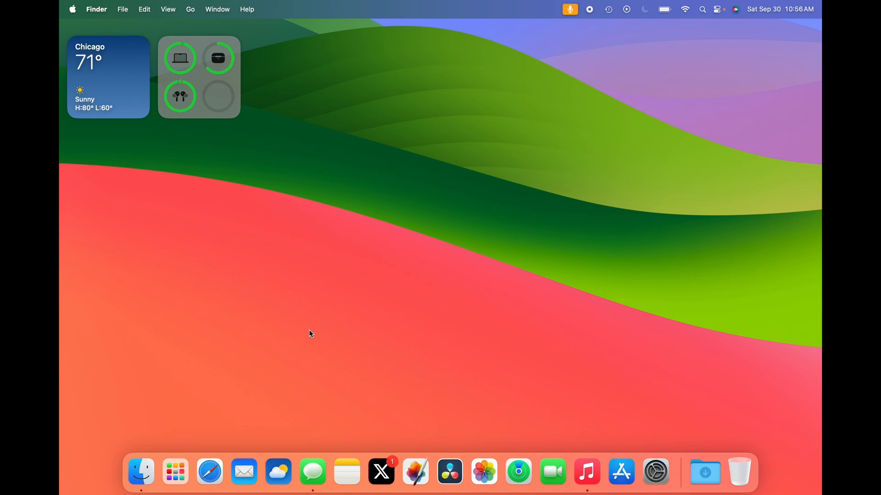
{"action": "mouse_move", "coordinate": [502, 268]}
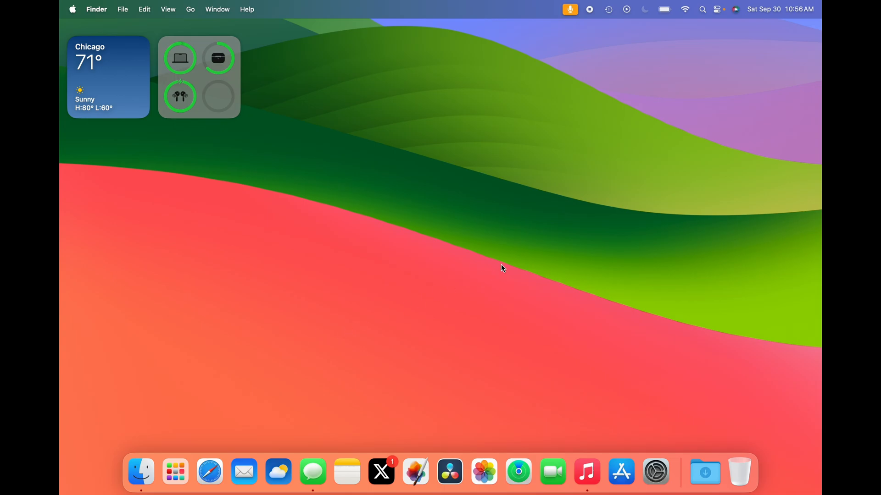
- Open Notification Center and enter widget editing mode to show the gallery
{"action": "left_click", "coordinate": [779, 9]}
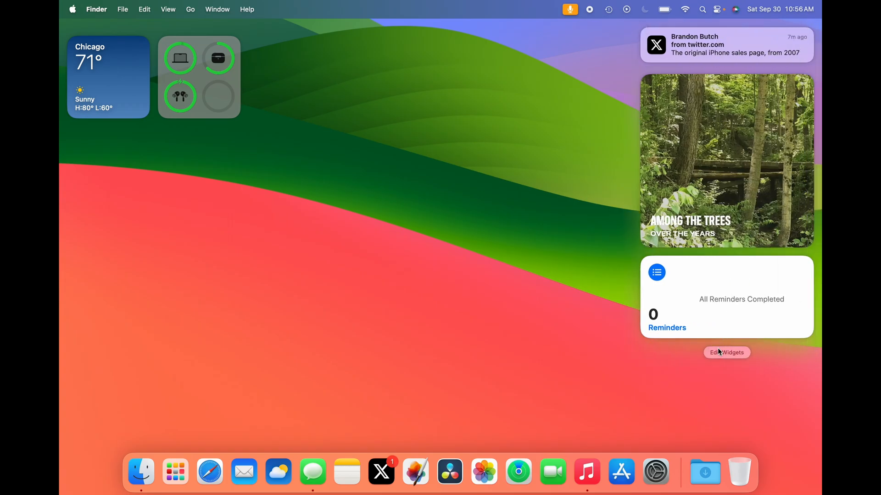
{"action": "left_click", "coordinate": [726, 353]}
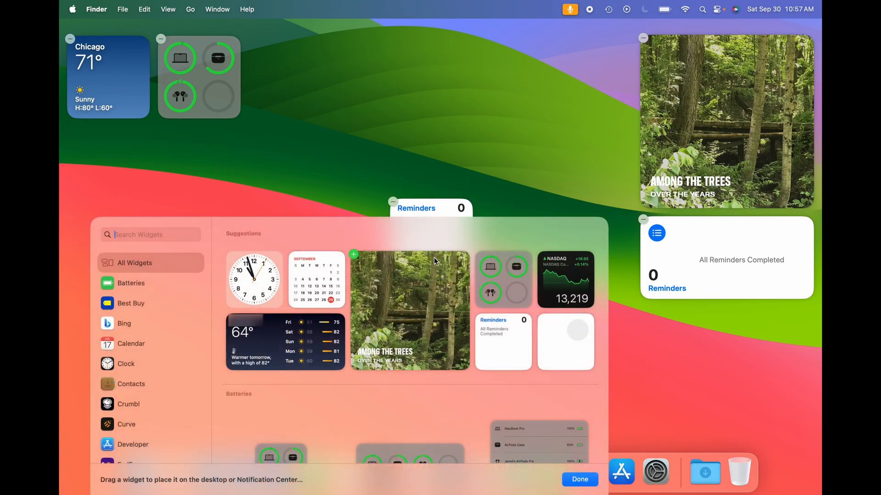
- Place a small Reminders widget below the Chicago weather widget, then close the gallery
{"action": "left_click", "coordinate": [580, 479]}
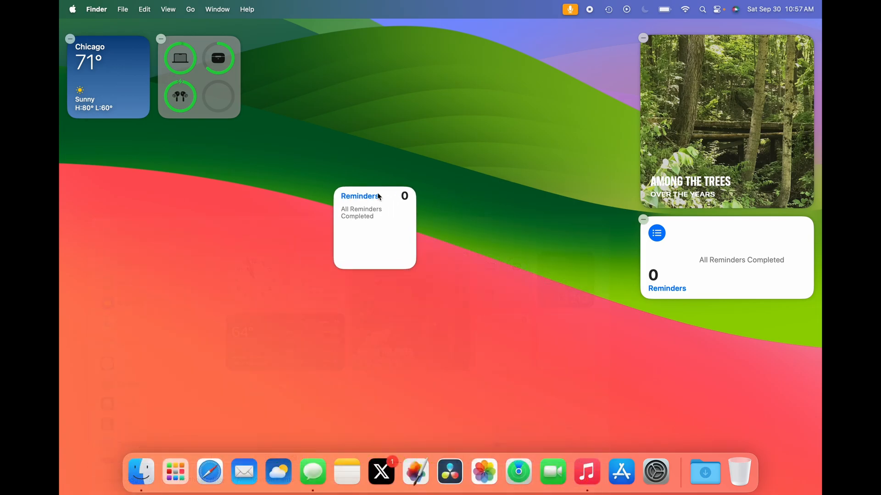
{"action": "left_click_drag", "start_coordinate": [373, 196], "coordinate": [94, 136]}
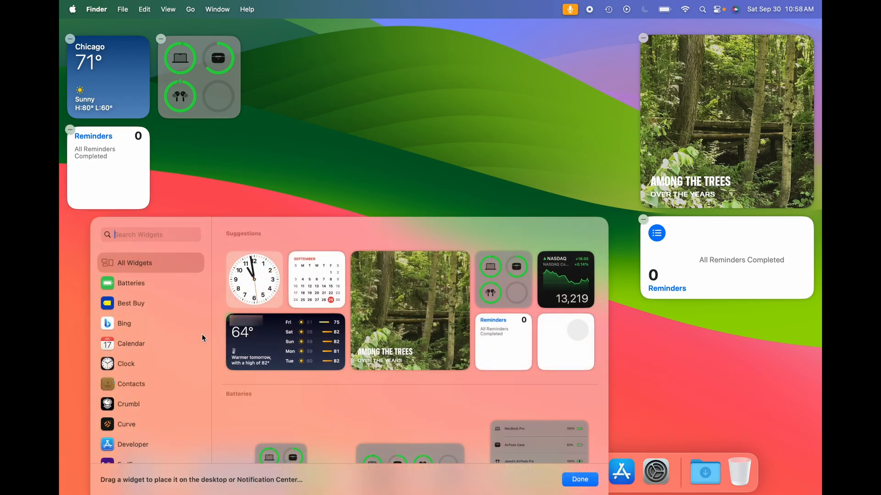
{"action": "scroll", "scroll_direction": "down", "scroll_amount": 3}
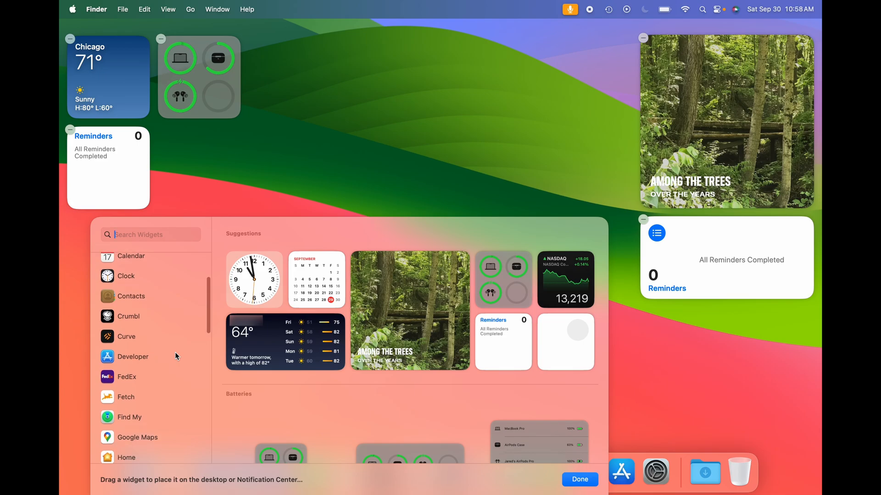
{"action": "scroll", "scroll_direction": "down", "scroll_amount": 3}
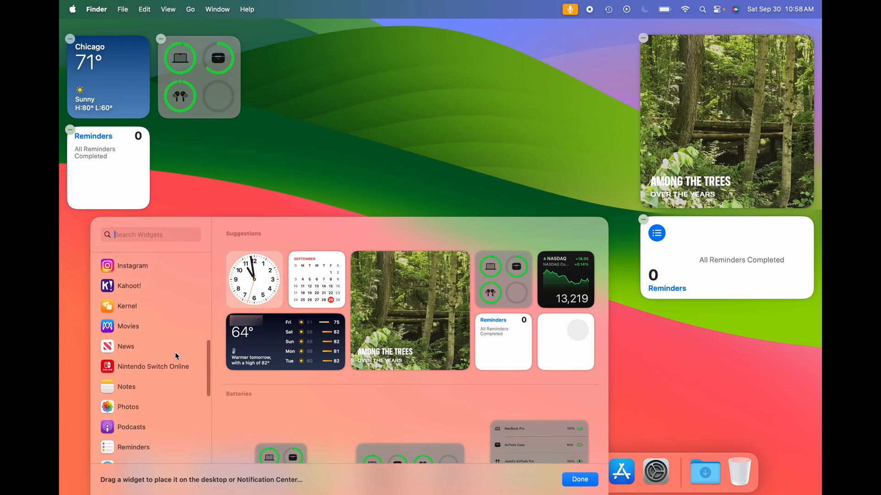
{"action": "scroll", "scroll_direction": "down", "scroll_amount": 3}
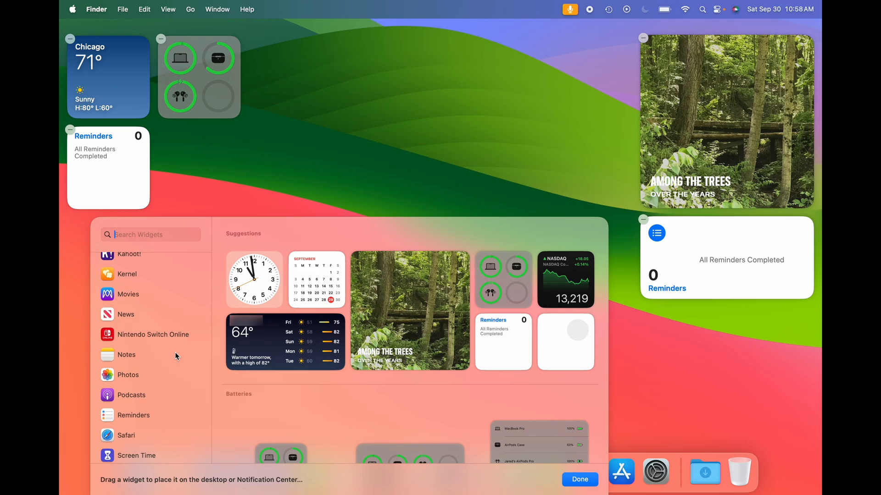
{"action": "left_click", "coordinate": [579, 479]}
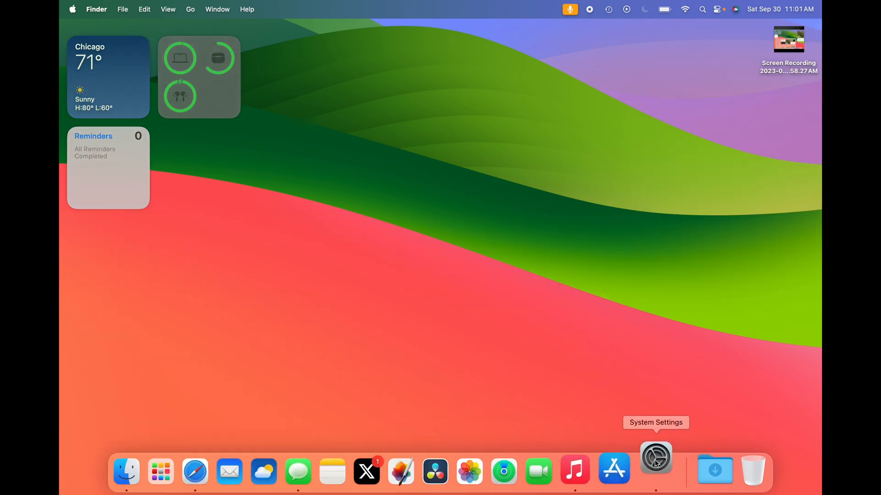
- Launch System Settings from the Dock to view the Appearance themes
{"action": "left_click", "coordinate": [655, 456]}
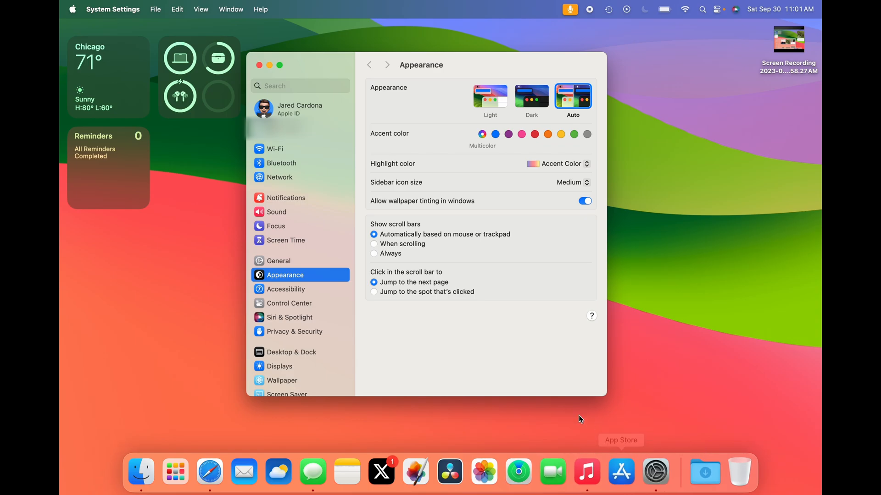
{"action": "mouse_move", "coordinate": [566, 414]}
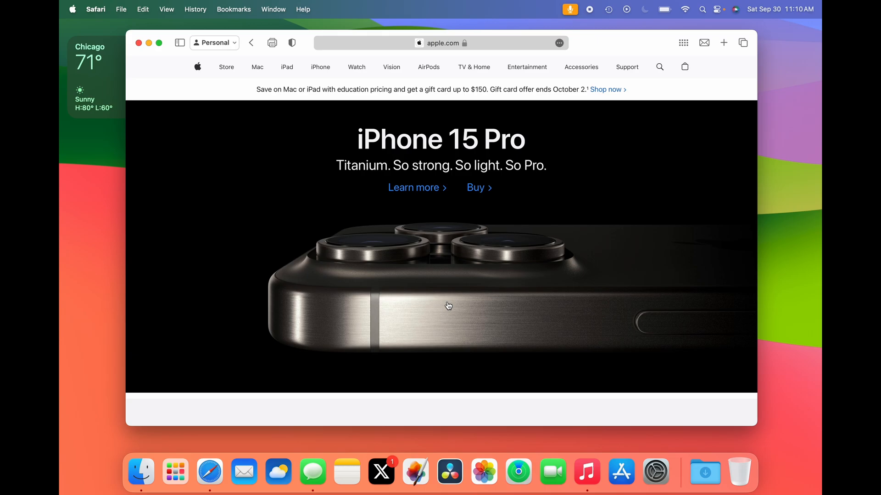
- Add apple.com to the Dock as a web app named Apple from Safari
{"action": "left_click", "coordinate": [121, 9]}
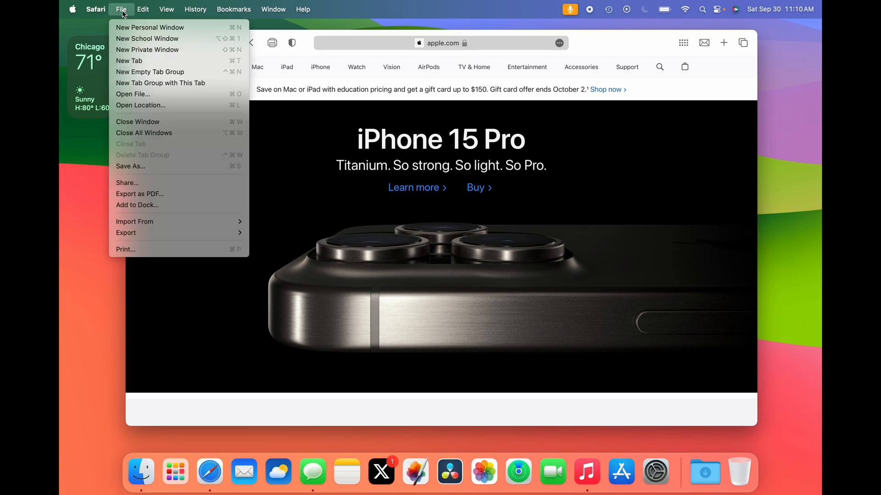
{"action": "mouse_move", "coordinate": [130, 166]}
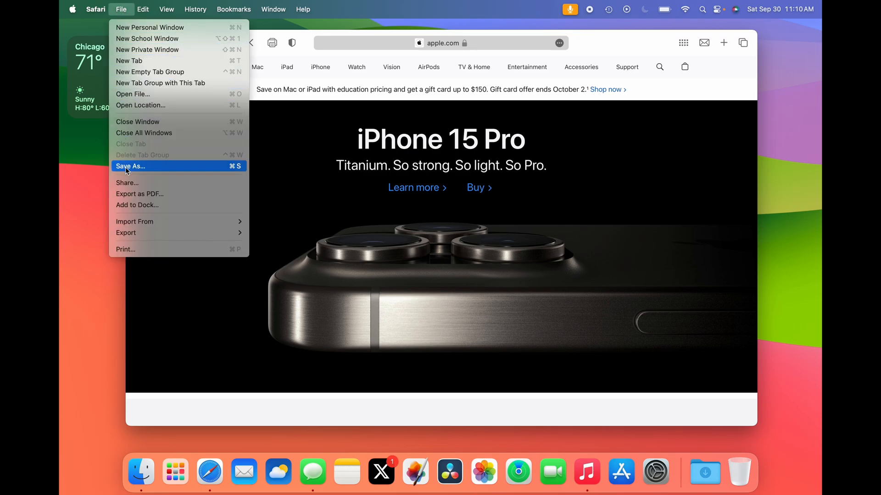
{"action": "left_click", "coordinate": [137, 205]}
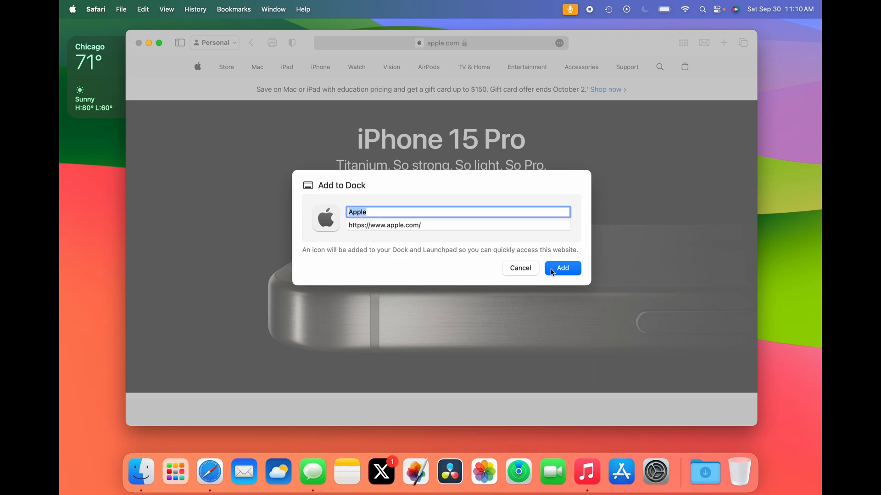
{"action": "left_click", "coordinate": [561, 268]}
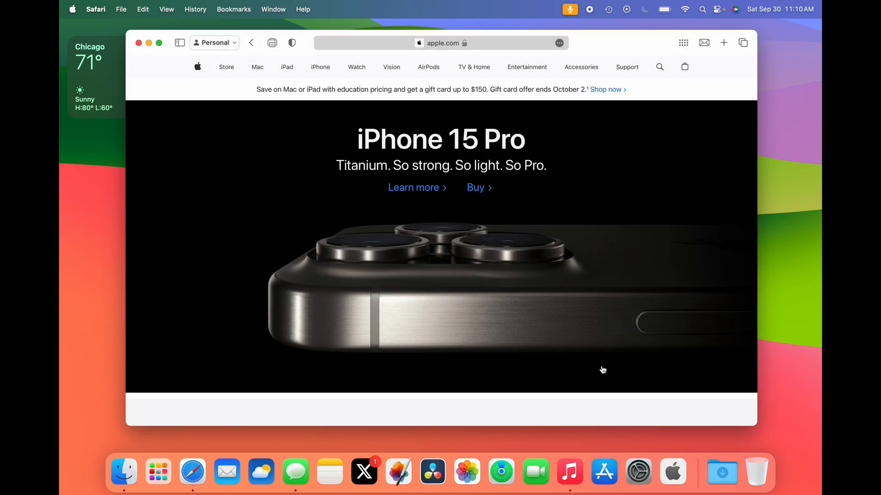
{"action": "mouse_move", "coordinate": [671, 468]}
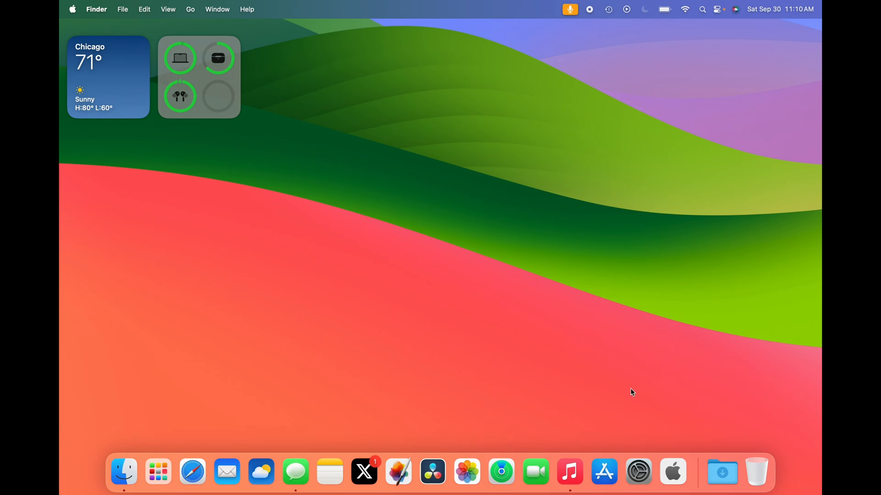
- Launch the Apple web app and browse to the Apple Watch Ultra 2 page
{"action": "left_click", "coordinate": [672, 472]}
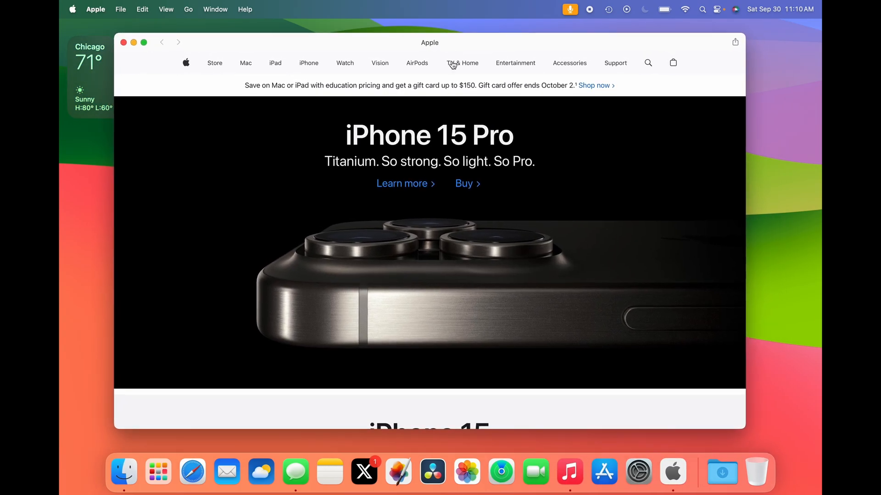
{"action": "scroll", "scroll_direction": "down", "scroll_amount": 3}
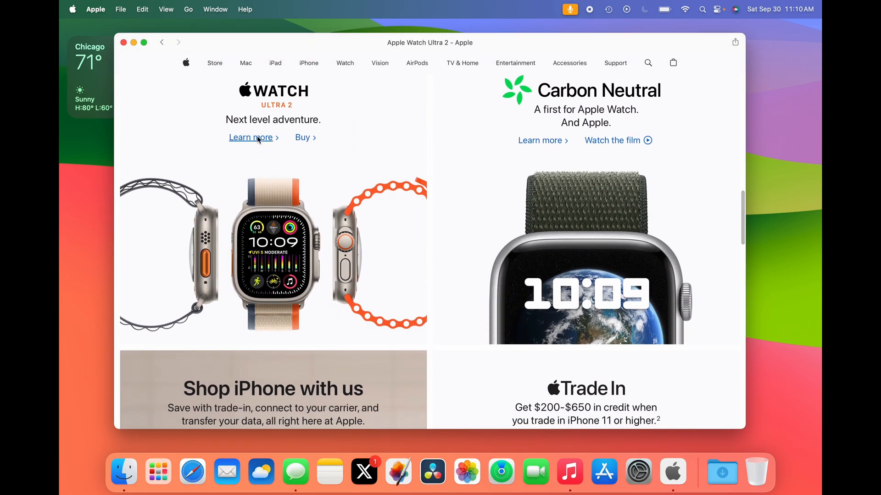
{"action": "left_click", "coordinate": [250, 138]}
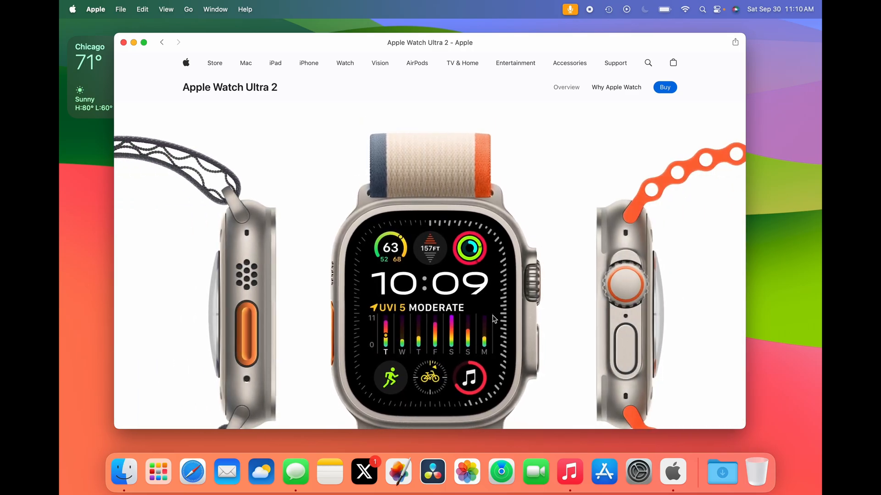
{"action": "scroll", "scroll_direction": "down", "scroll_amount": 3}
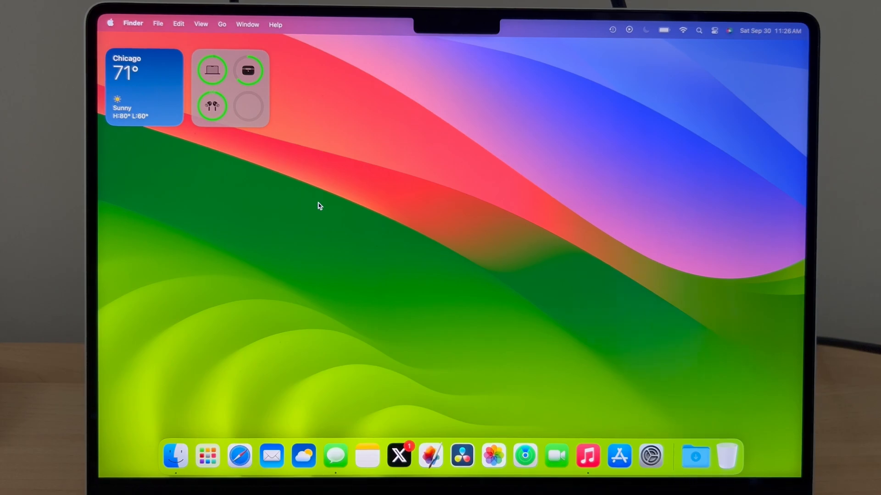
{"action": "mouse_move", "coordinate": [281, 203]}
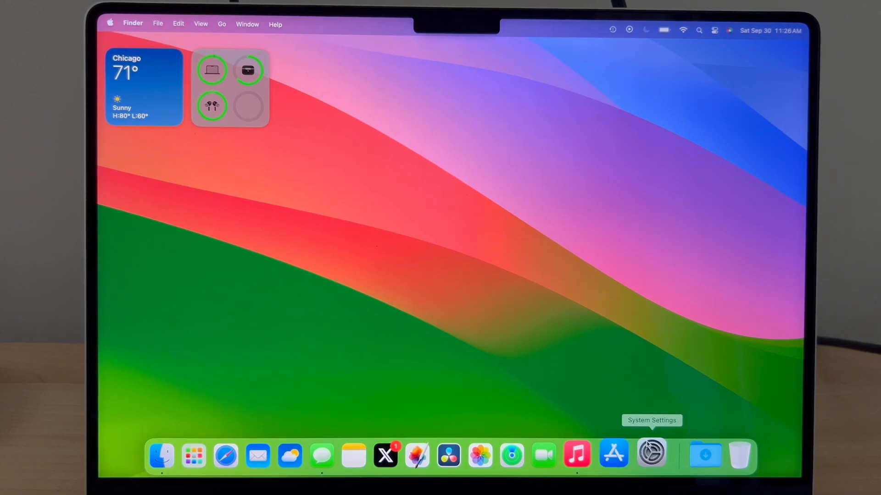
- Choose the Sonoma Horizon landscape in System Settings' Wallpaper pane
{"action": "left_click", "coordinate": [651, 455]}
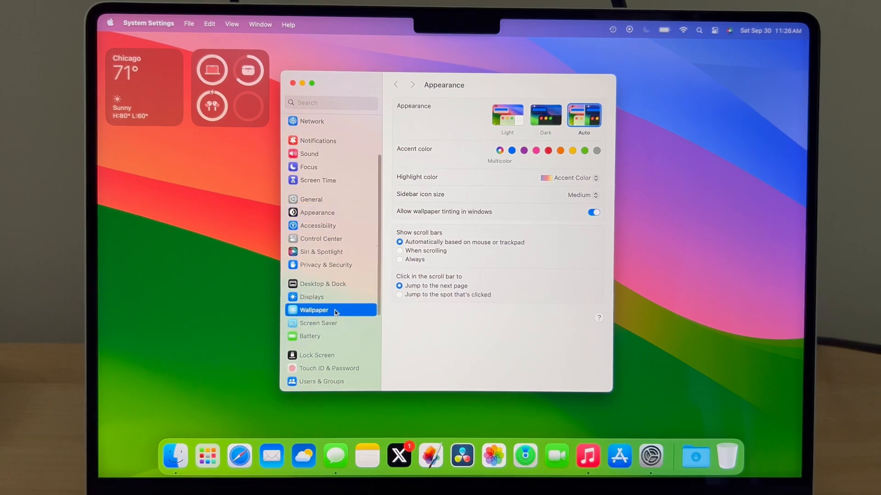
{"action": "left_click", "coordinate": [314, 310]}
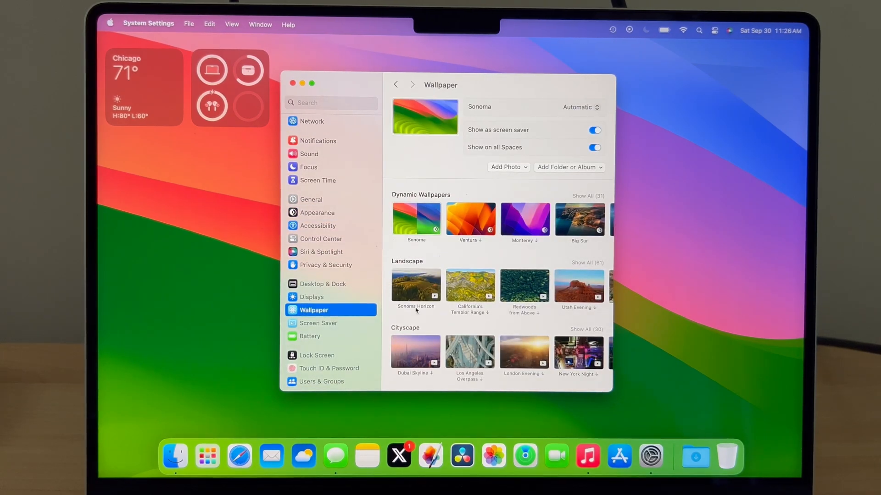
{"action": "scroll", "scroll_direction": "down", "scroll_amount": 3}
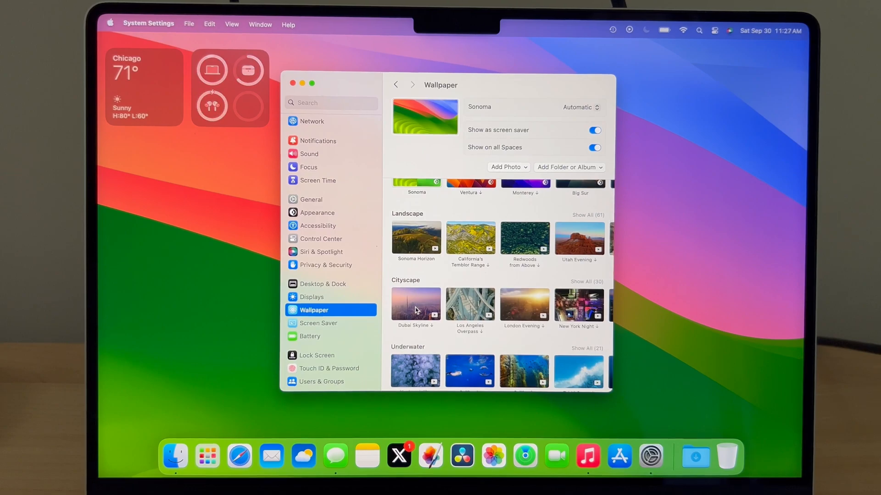
{"action": "scroll", "scroll_direction": "down", "scroll_amount": 3}
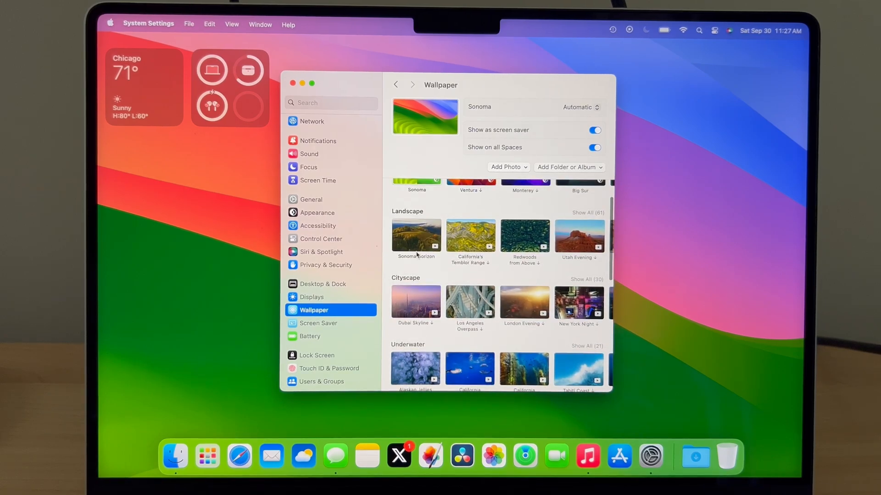
{"action": "left_click", "coordinate": [415, 236]}
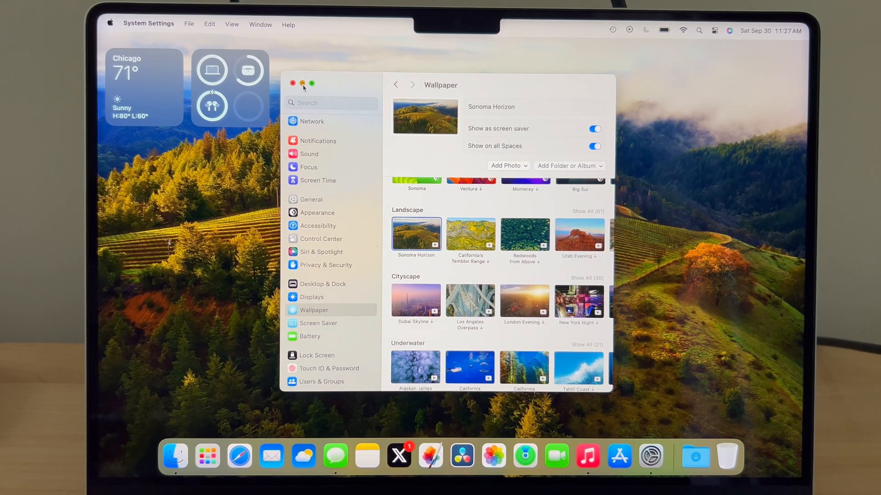
- Close System Settings, then lock and unlock the Mac back to the desktop
{"action": "left_click", "coordinate": [293, 83]}
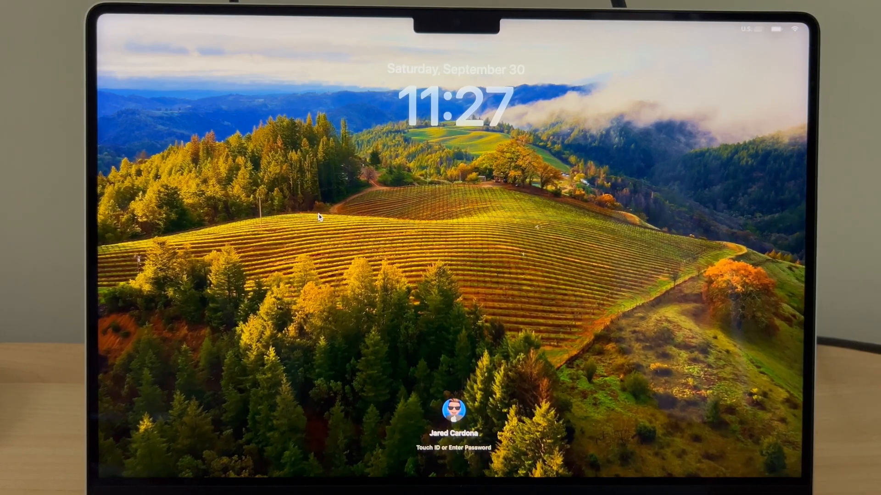
{"action": "left_click", "coordinate": [454, 408]}
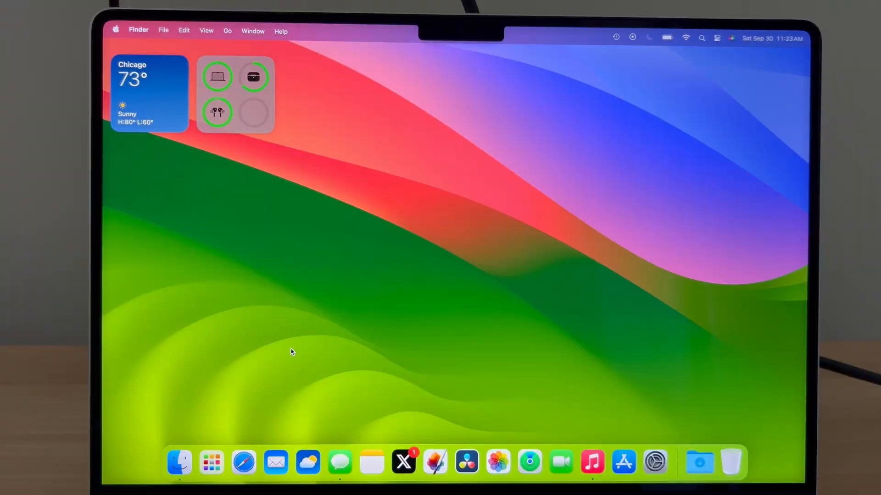
- Create a new note and type 'This is a test for macOS' Sonomas new autocorrect'
{"action": "left_click", "coordinate": [371, 462]}
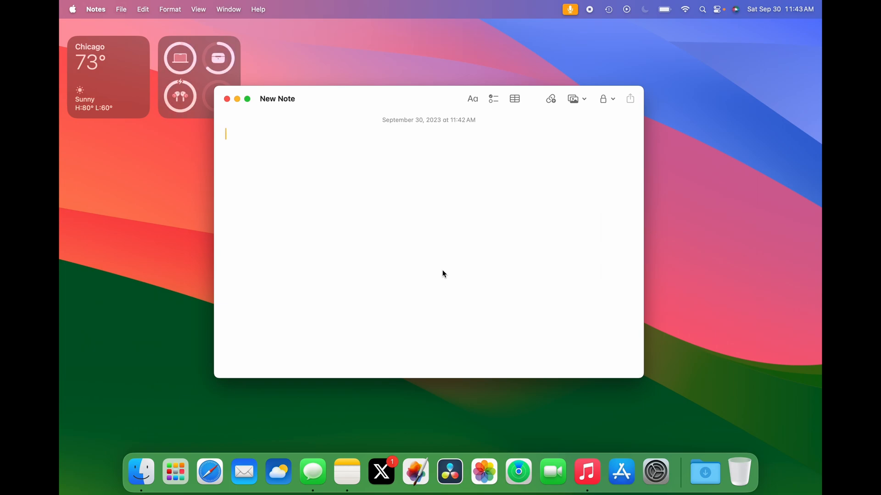
{"action": "type", "text": "This is"}
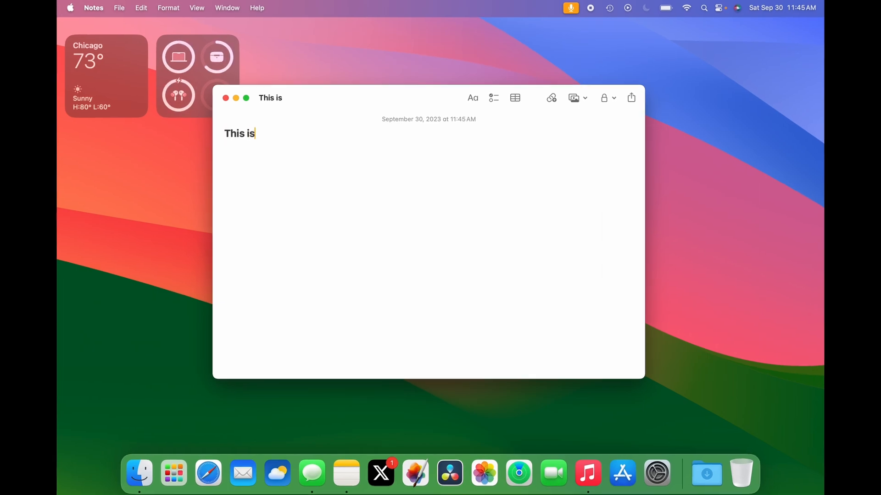
{"action": "type", "text": "a test for macos"}
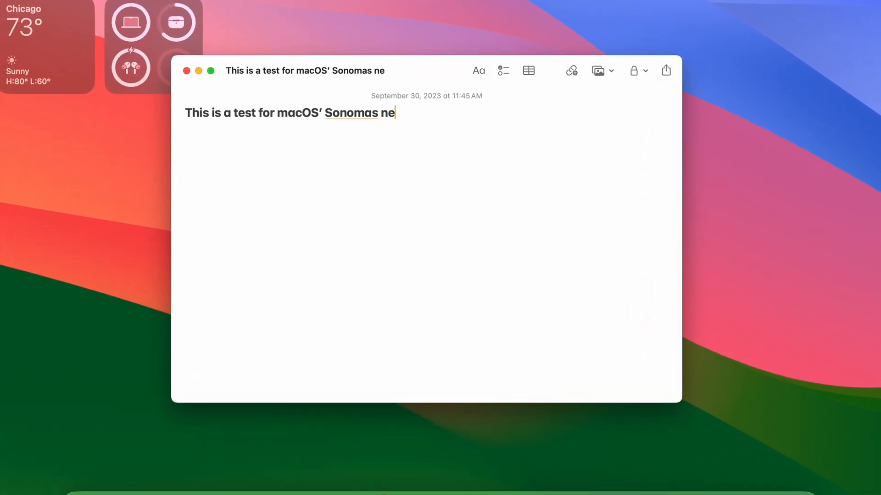
{"action": "type", "text": "w autocorrect"}
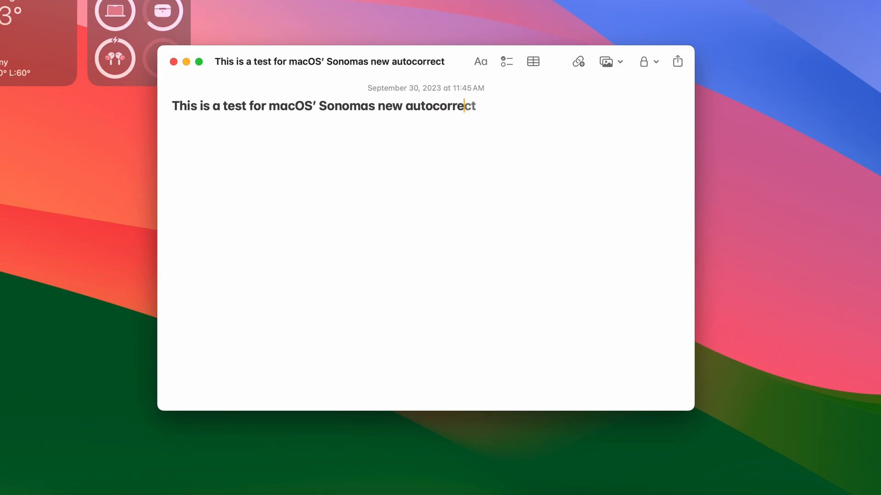